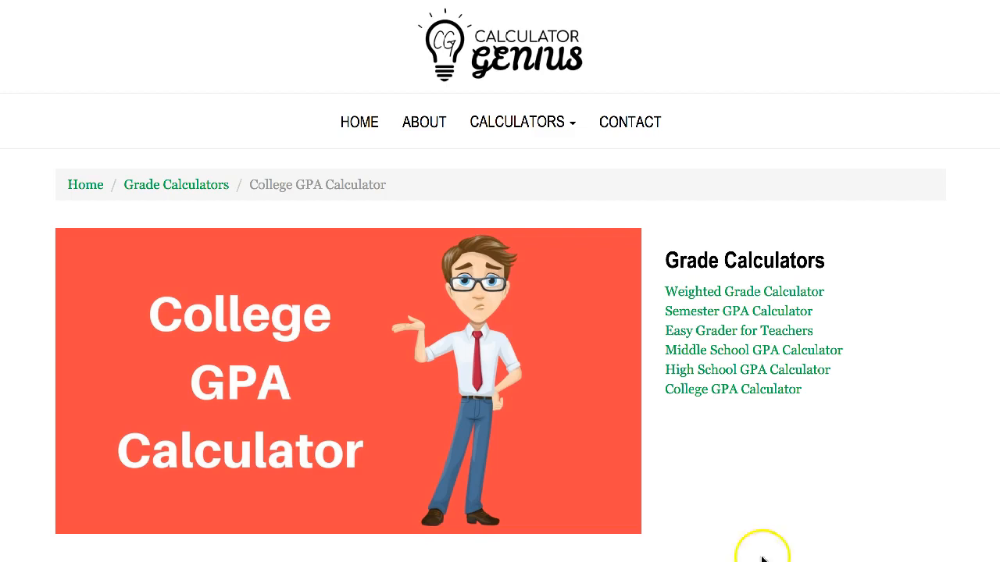
Step: Scroll down to Step 1 so the 4 Point Grade Scale chart is in view
scroll(down, 3)
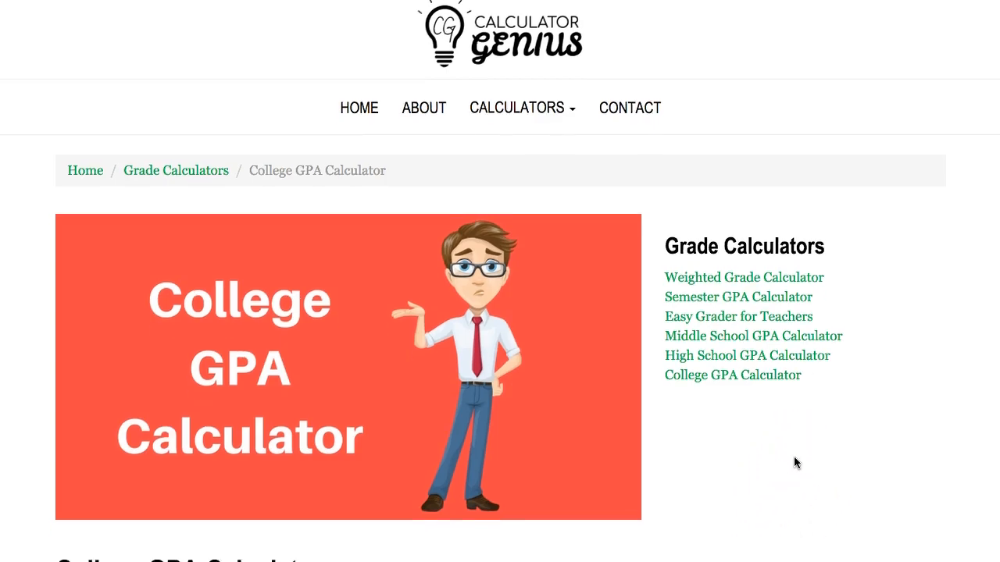
scroll(down, 3)
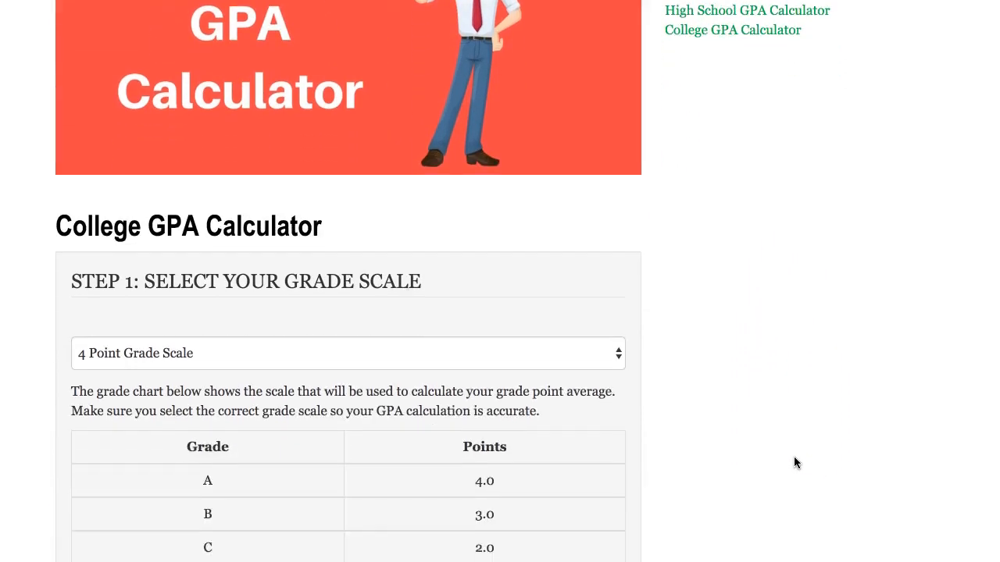
scroll(down, 3)
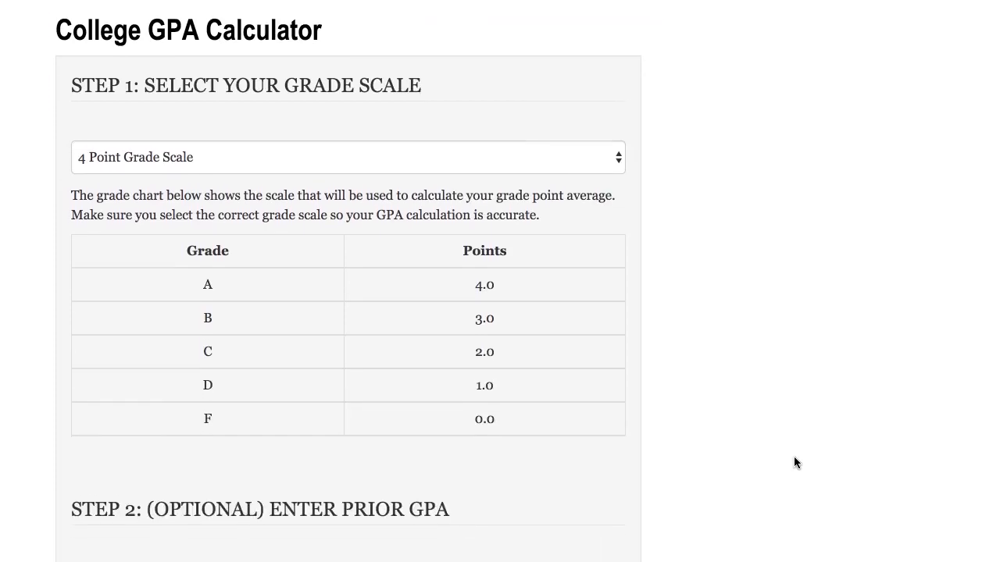
scroll(down, 3)
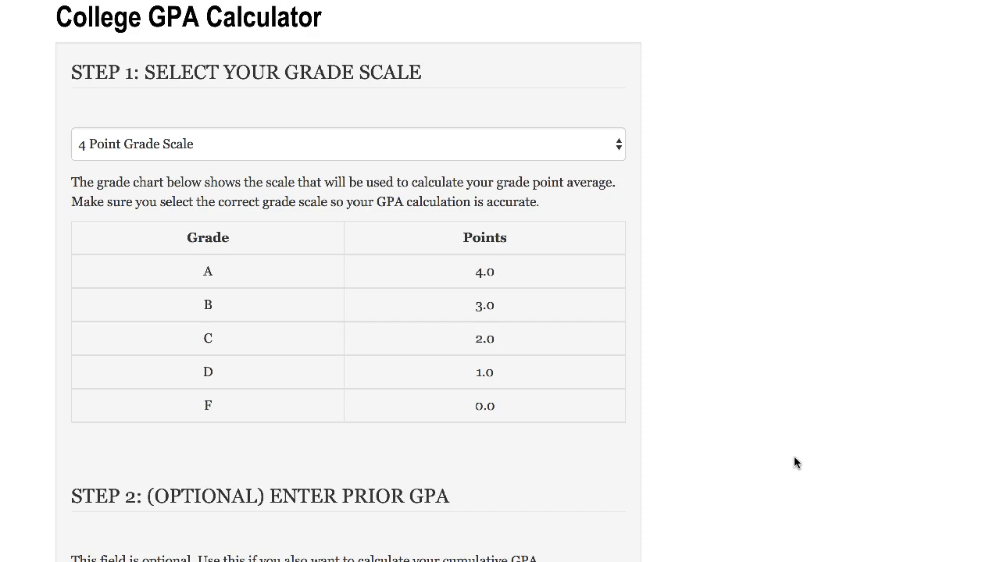
mouse_move(762, 399)
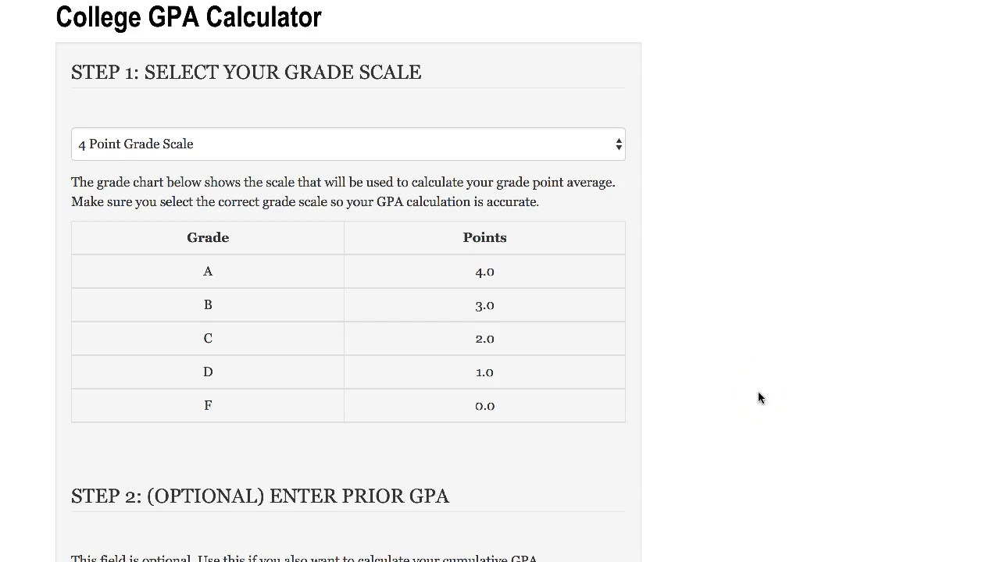
Step: Expand the grade scale dropdown in Step 1 to show its options
click(541, 336)
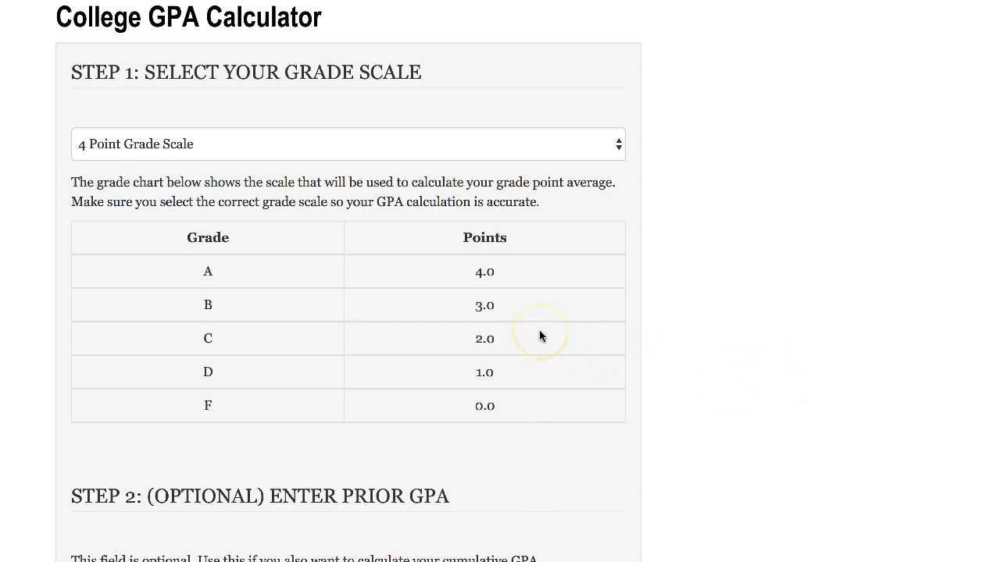
mouse_move(424, 284)
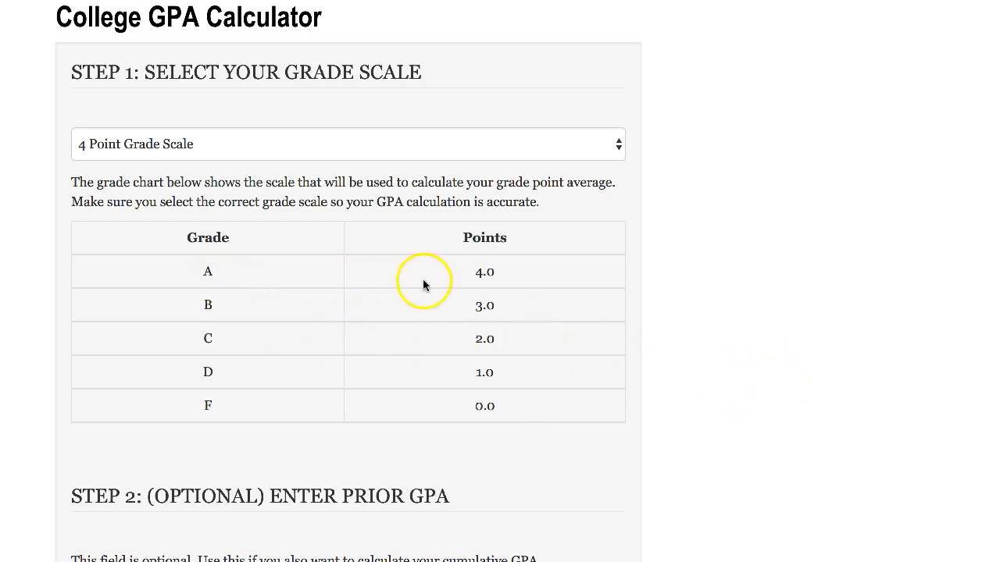
mouse_move(500, 322)
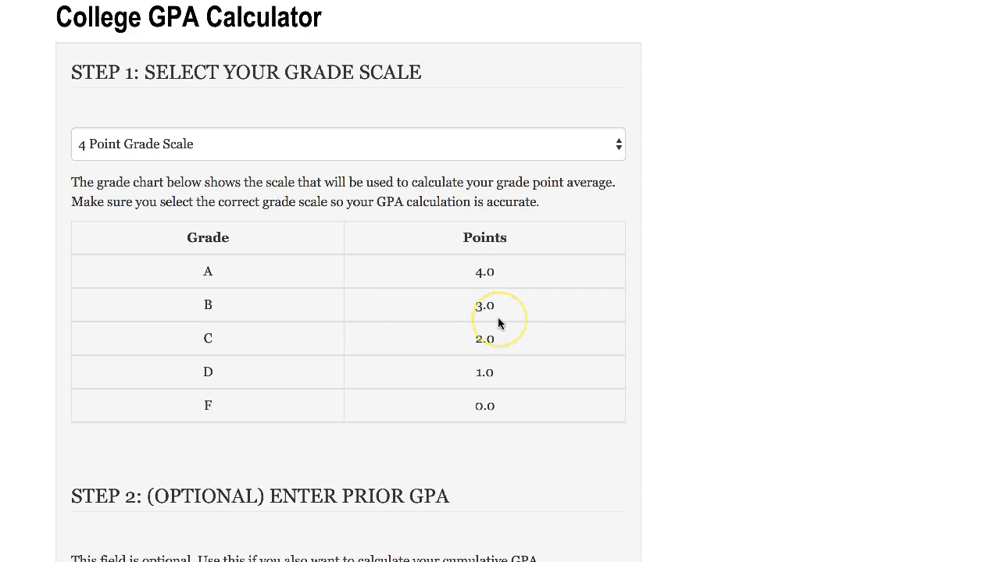
mouse_move(618, 149)
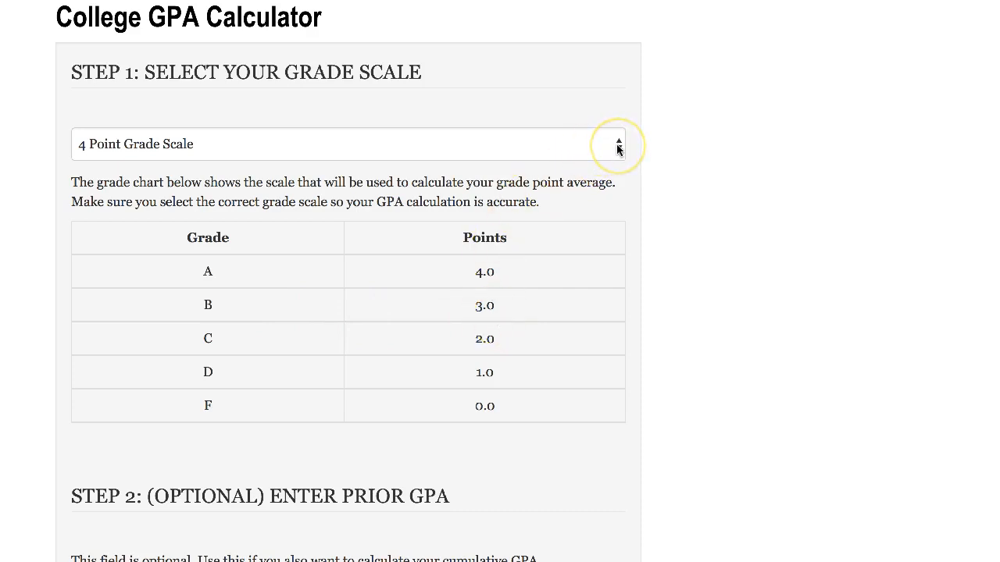
mouse_move(619, 147)
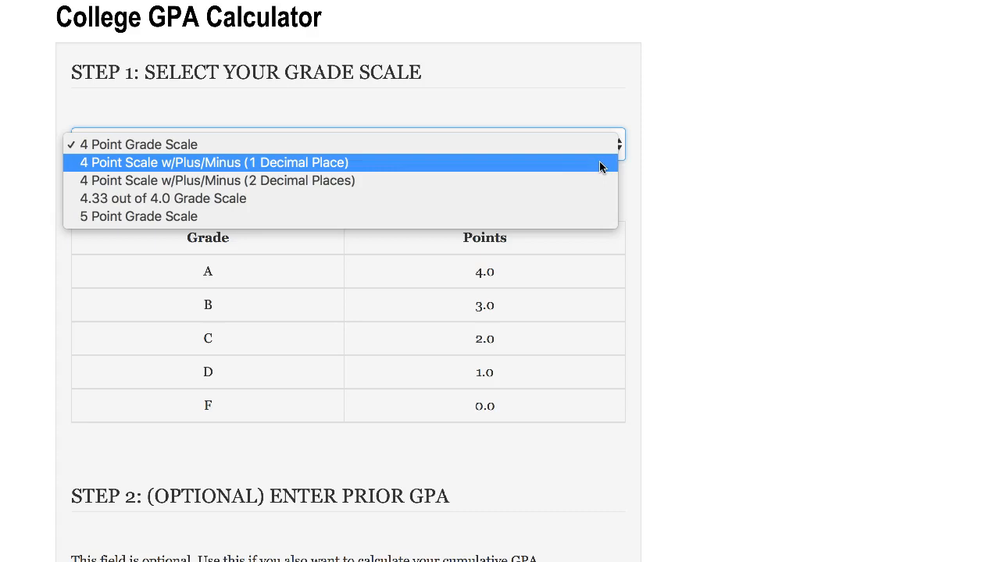
Step: View the plus/minus grade scale charts with one decimal and then two decimals
click(212, 163)
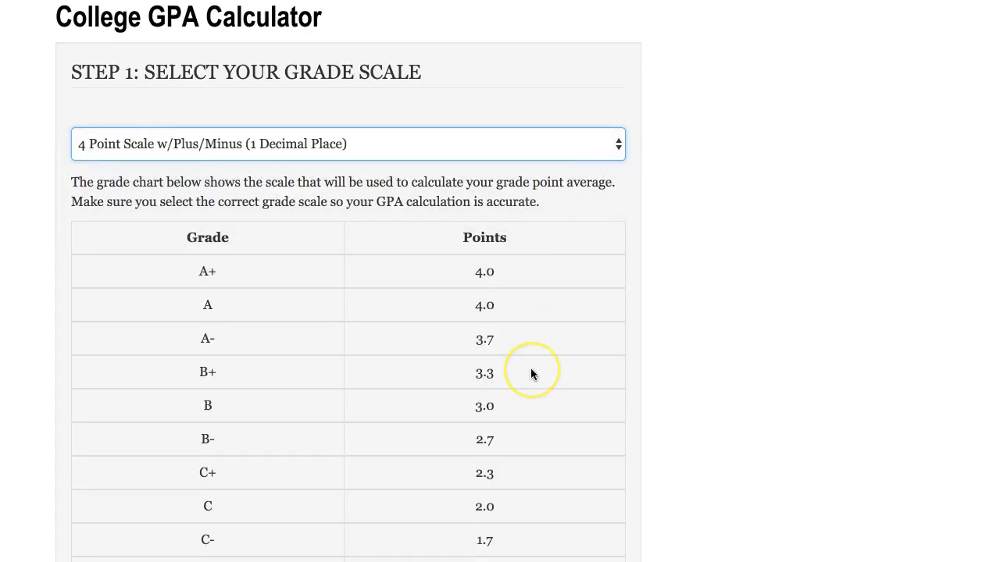
scroll(down, 3)
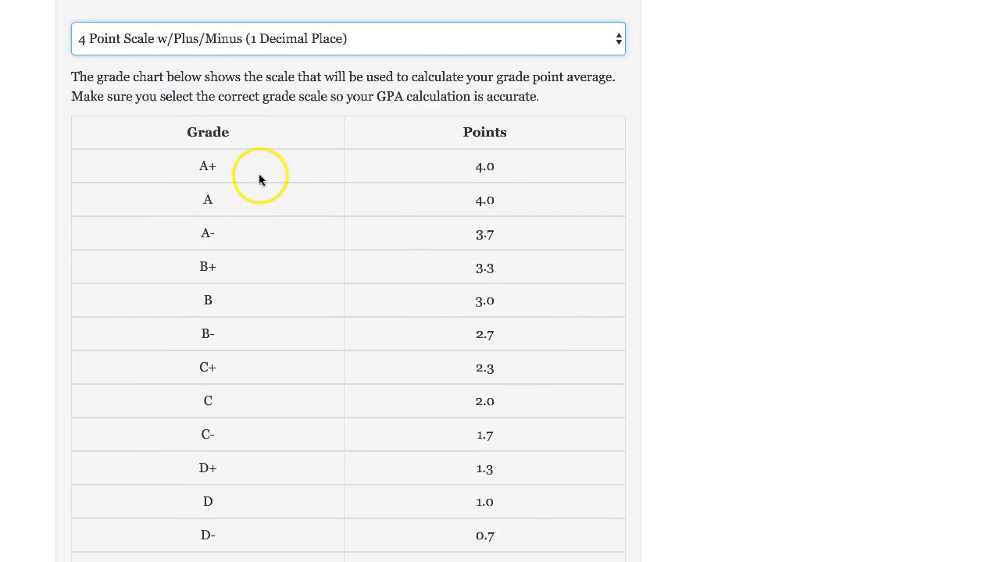
mouse_move(232, 209)
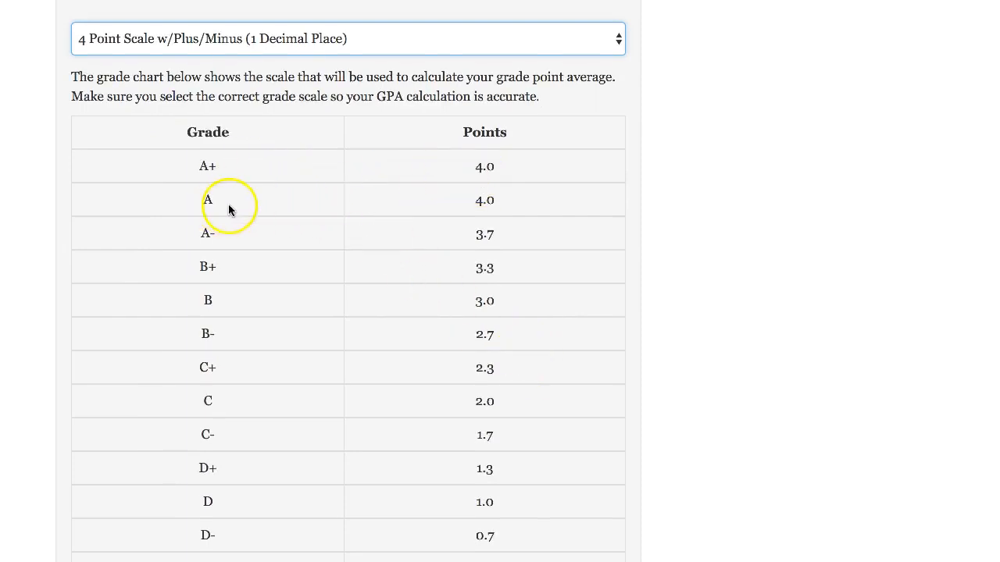
mouse_move(313, 248)
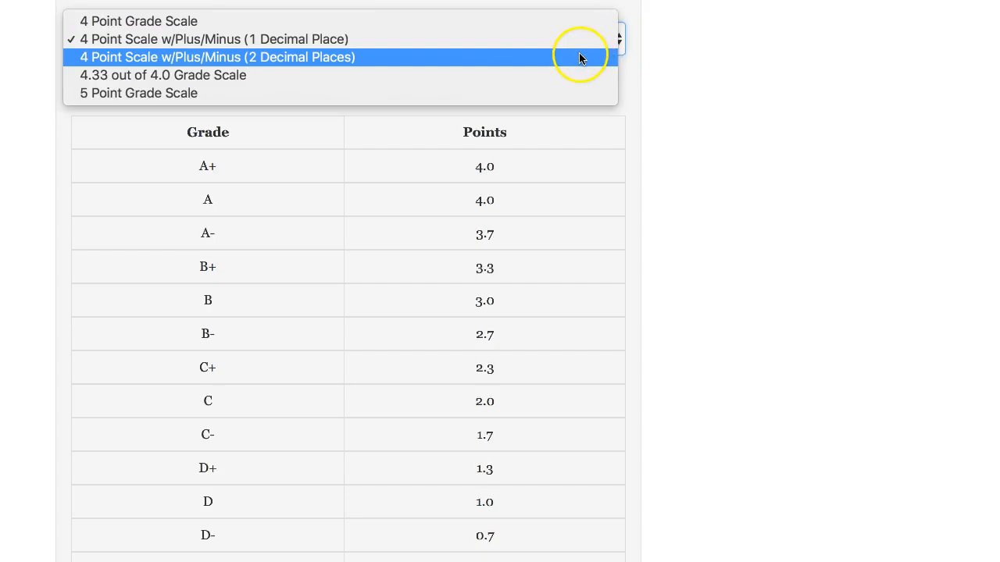
click(217, 56)
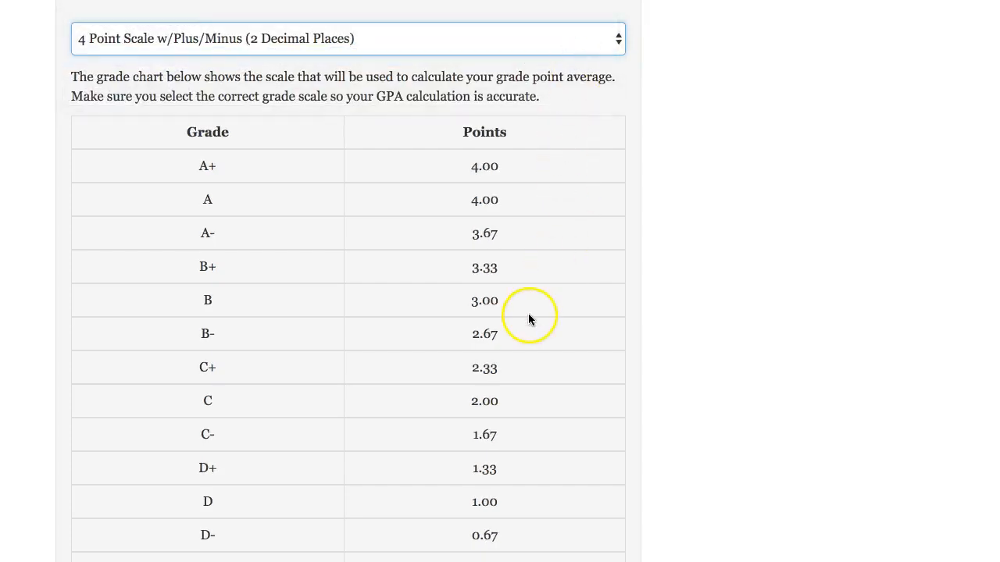
click(347, 38)
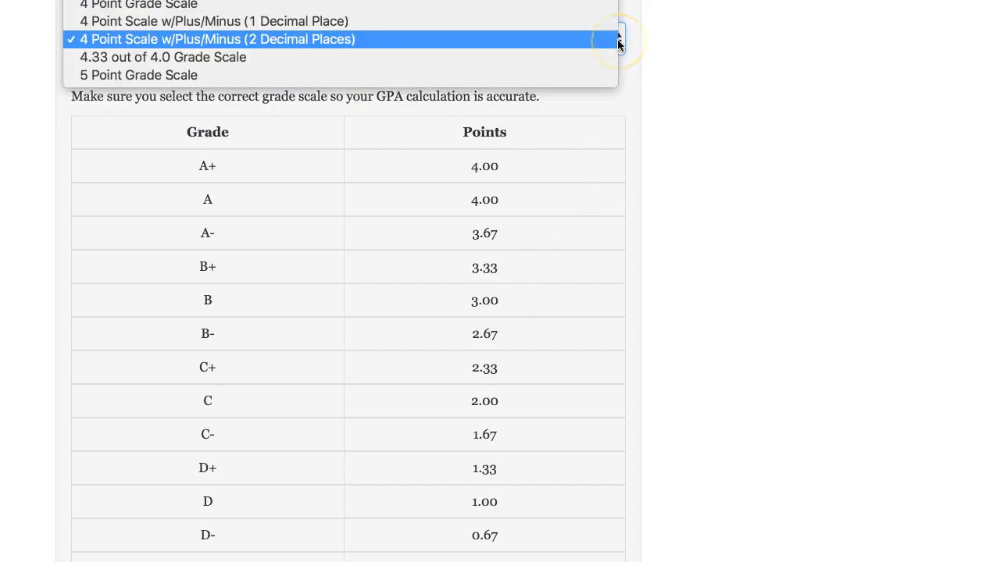
Step: View the 4.33 and 5 Point scale charts, then return to the standard 4 Point Grade Scale
click(163, 57)
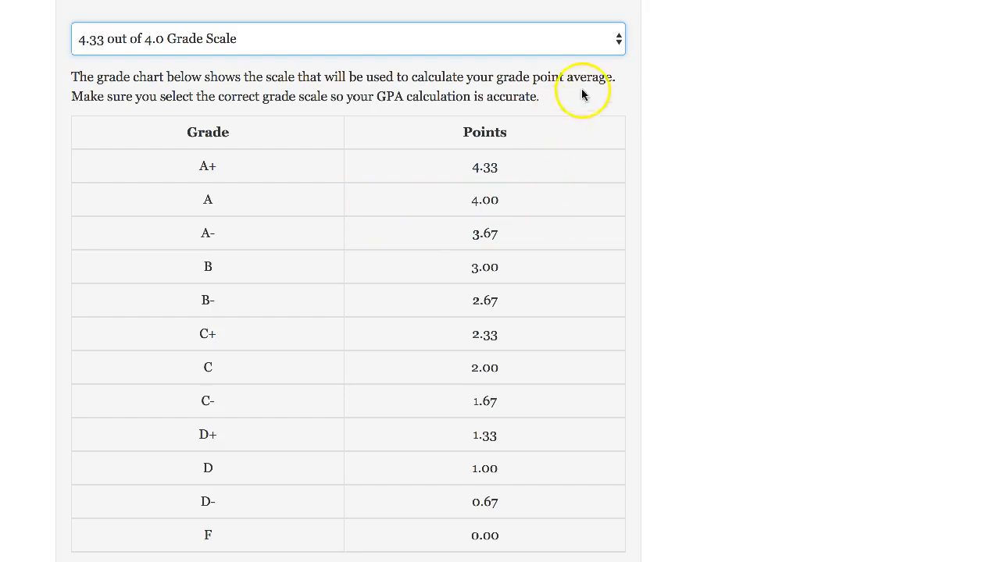
click(347, 38)
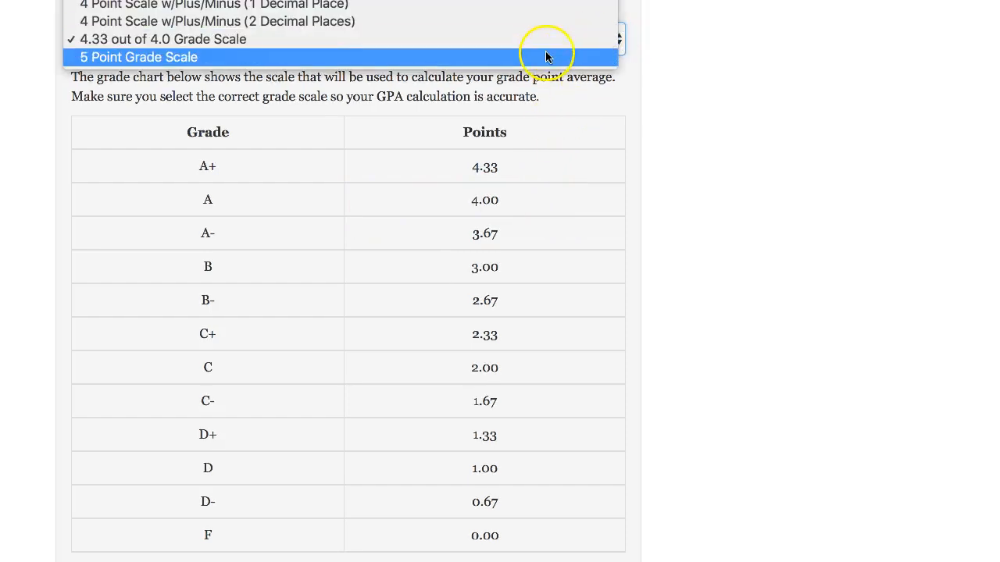
click(137, 56)
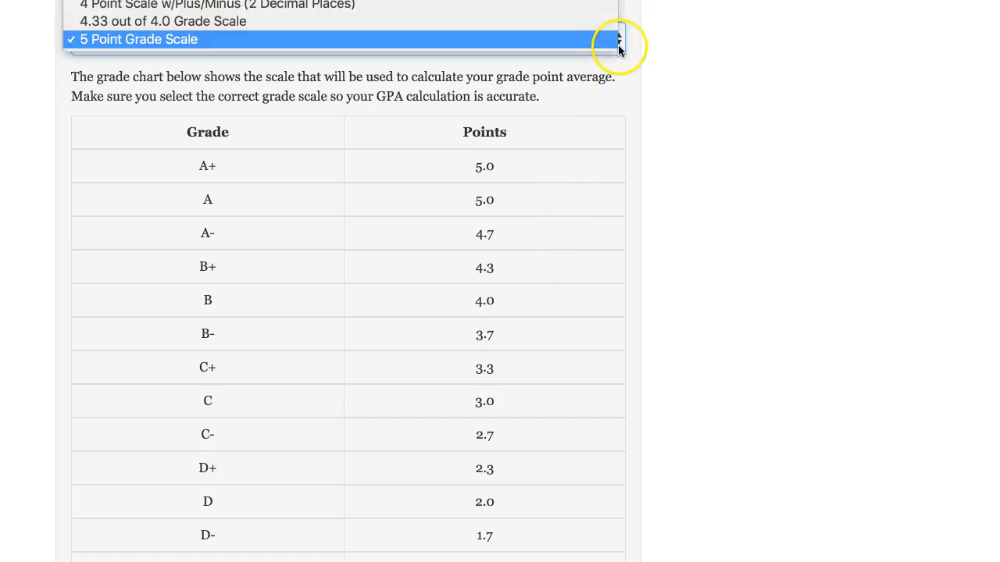
click(137, 39)
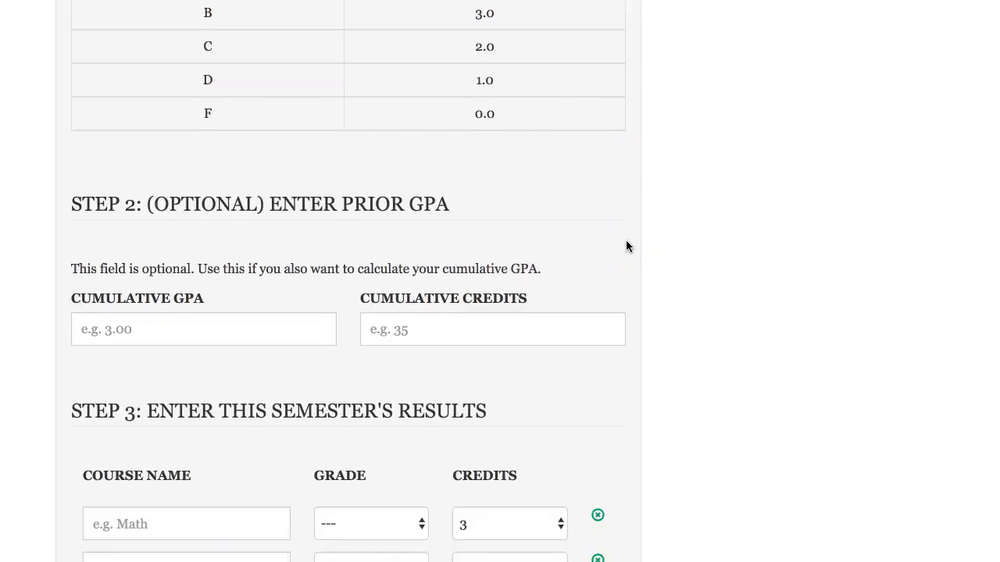
Step: Enter a prior cumulative GPA of 3.0 and 35 cumulative credits in Step 2
scroll(down, 3)
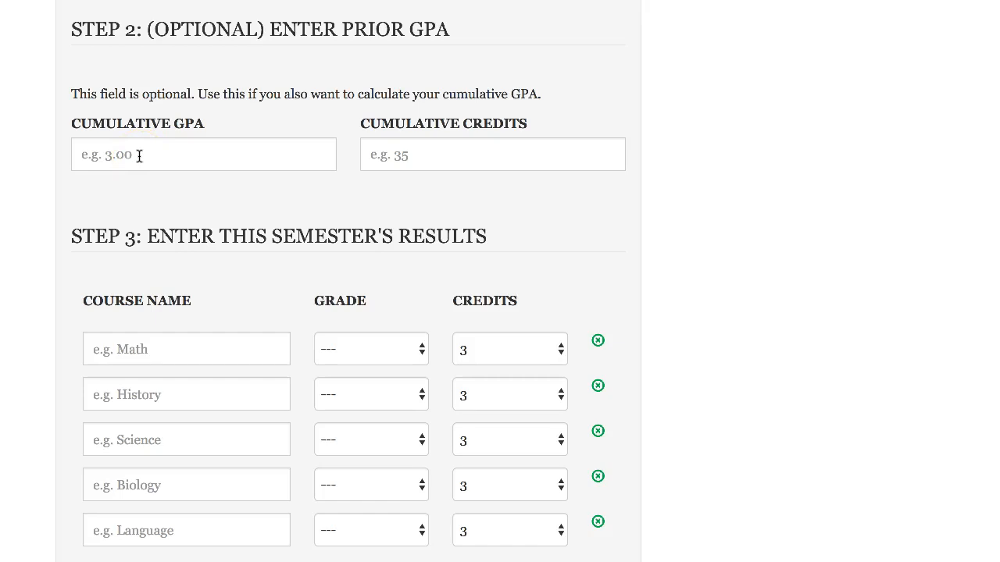
click(203, 155)
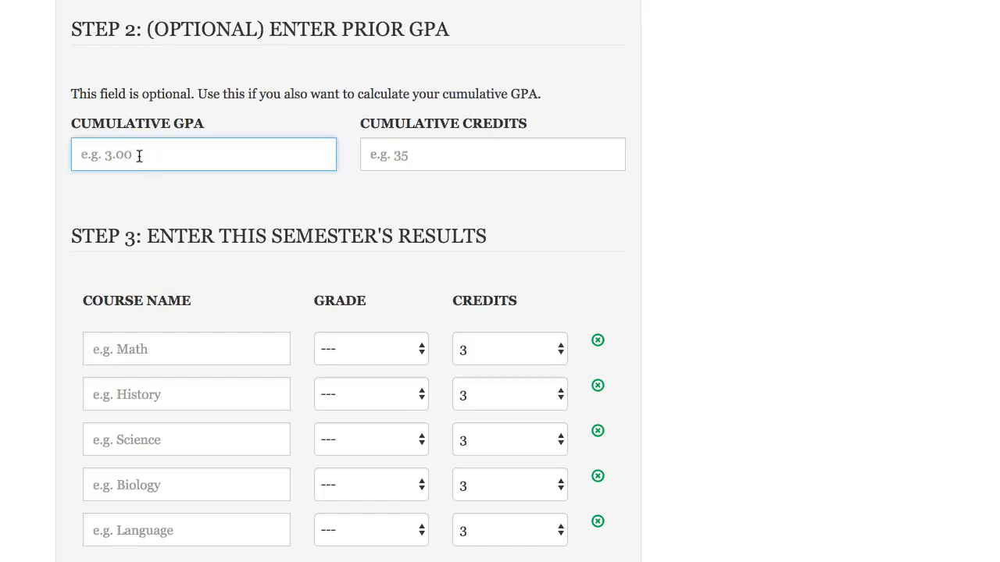
click(492, 155)
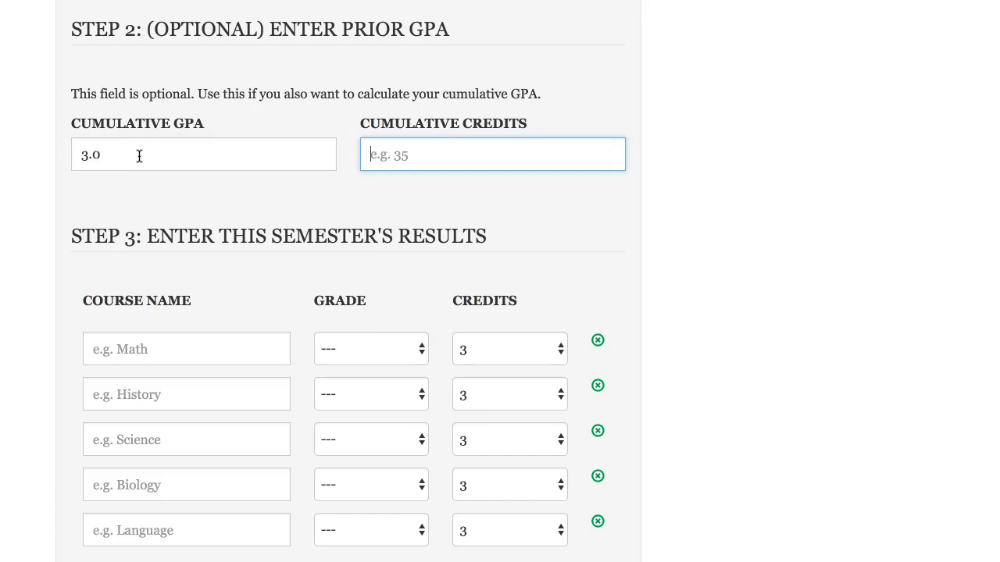
text(35)
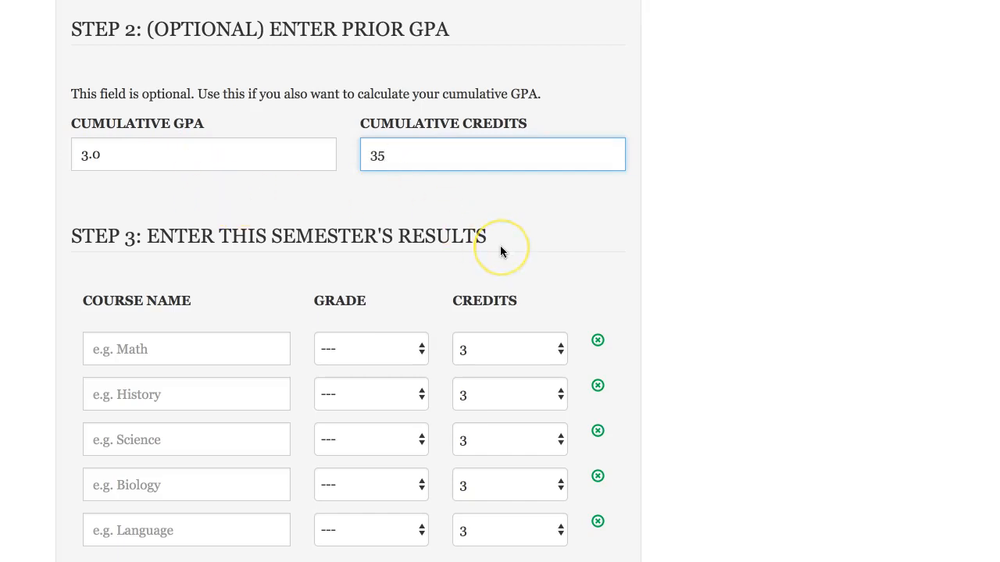
mouse_move(538, 228)
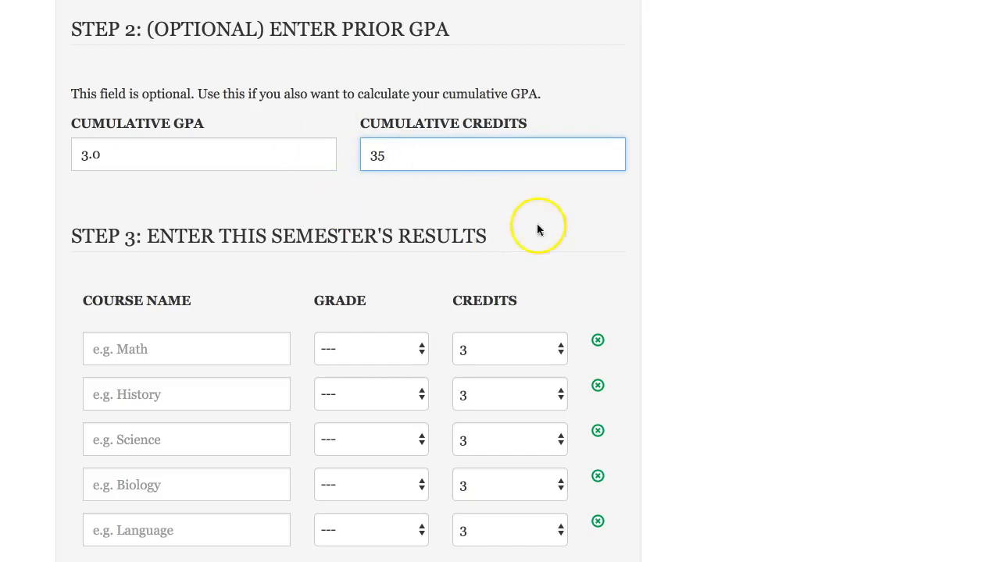
Step: Grade the first course A and the second course B
scroll(down, 3)
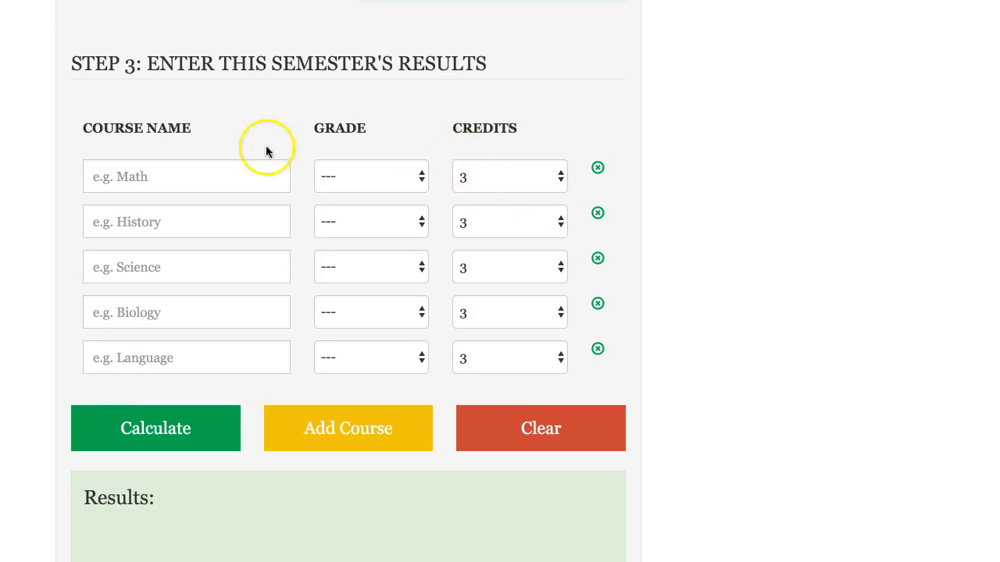
mouse_move(369, 194)
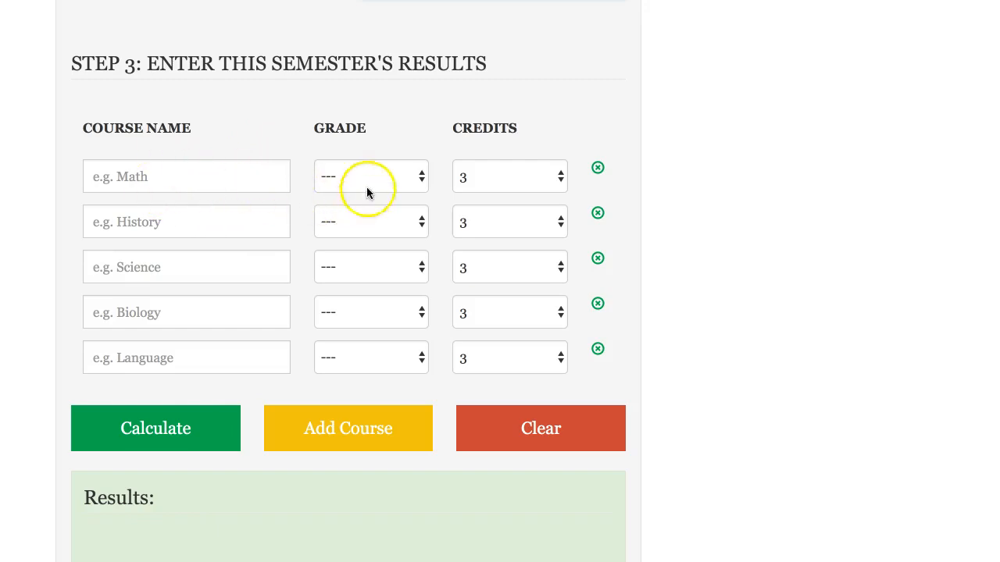
click(370, 175)
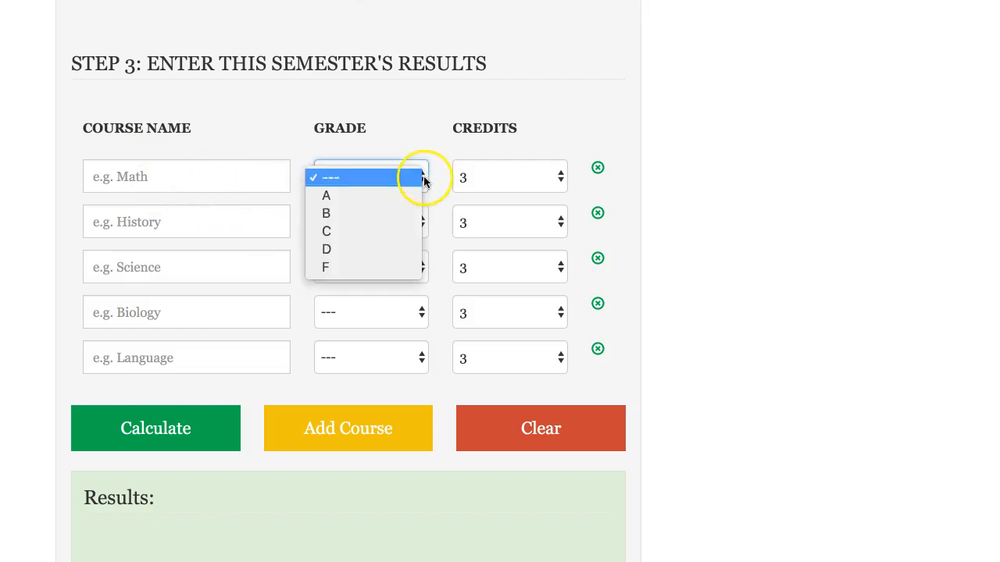
click(325, 196)
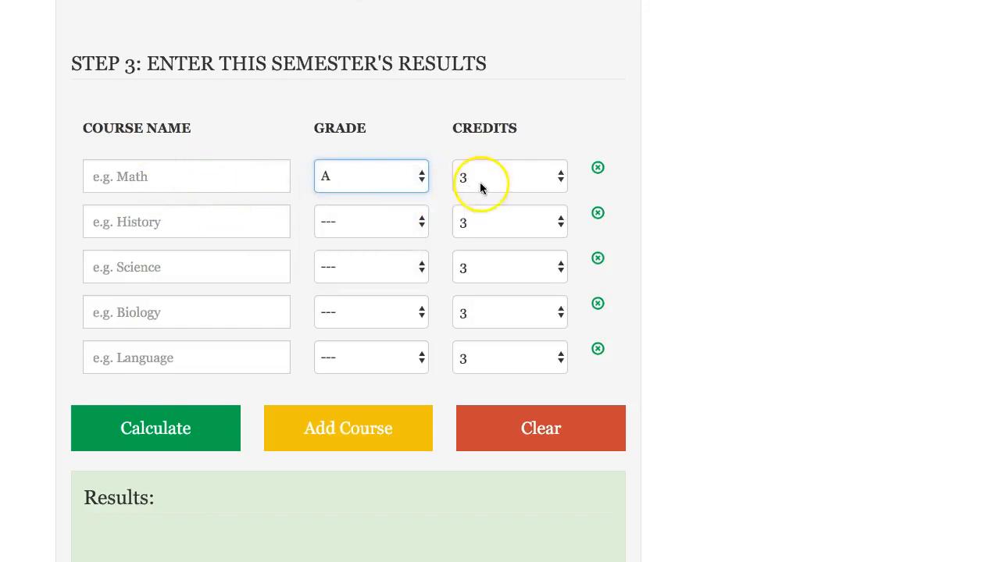
mouse_move(227, 222)
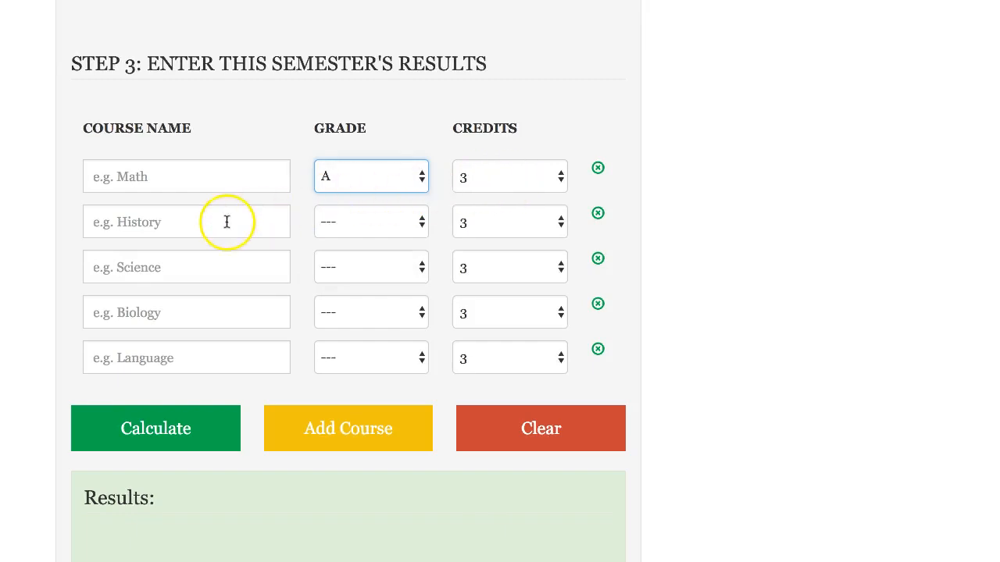
click(372, 222)
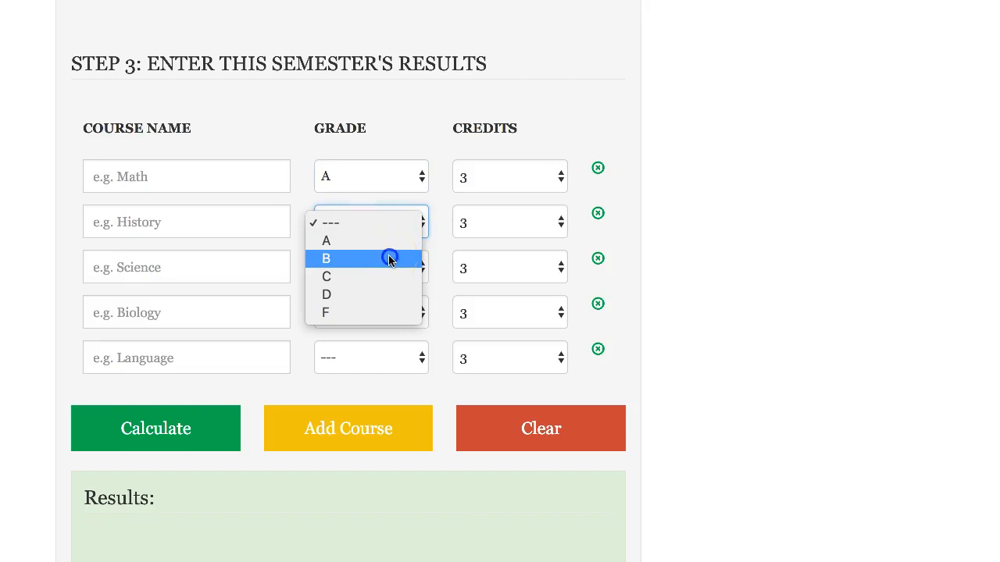
click(327, 259)
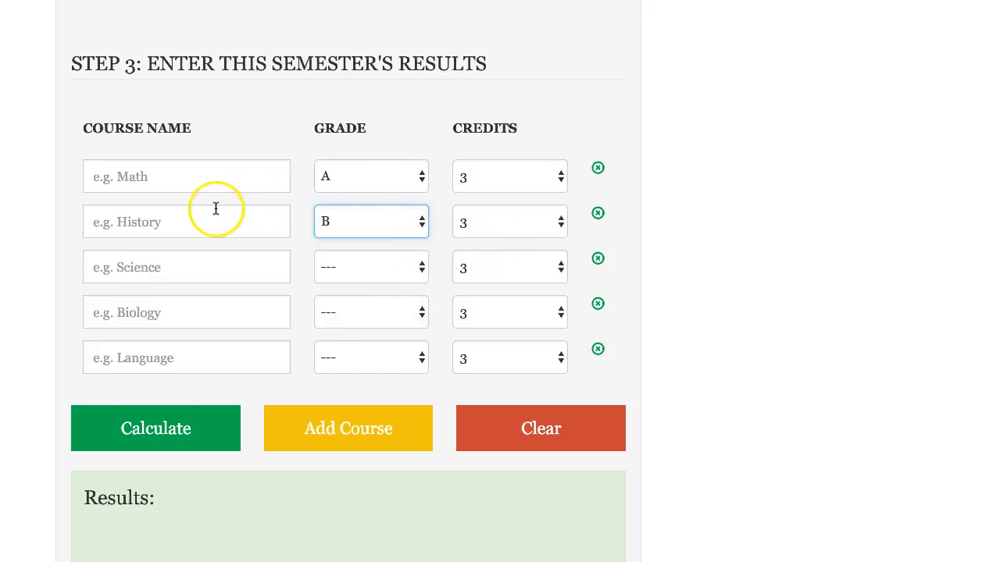
Step: Name the second course 'History'
click(186, 222)
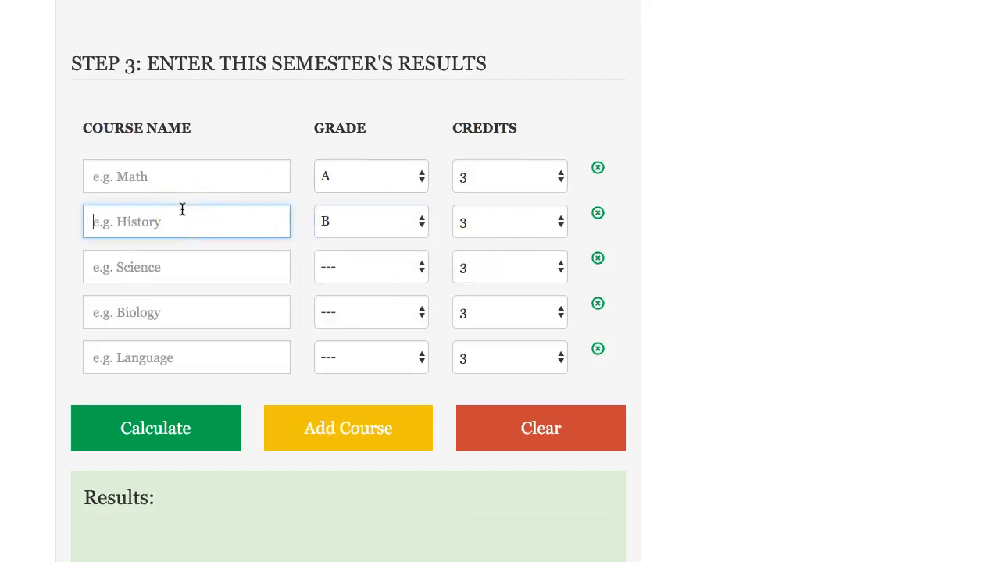
text(Hist)
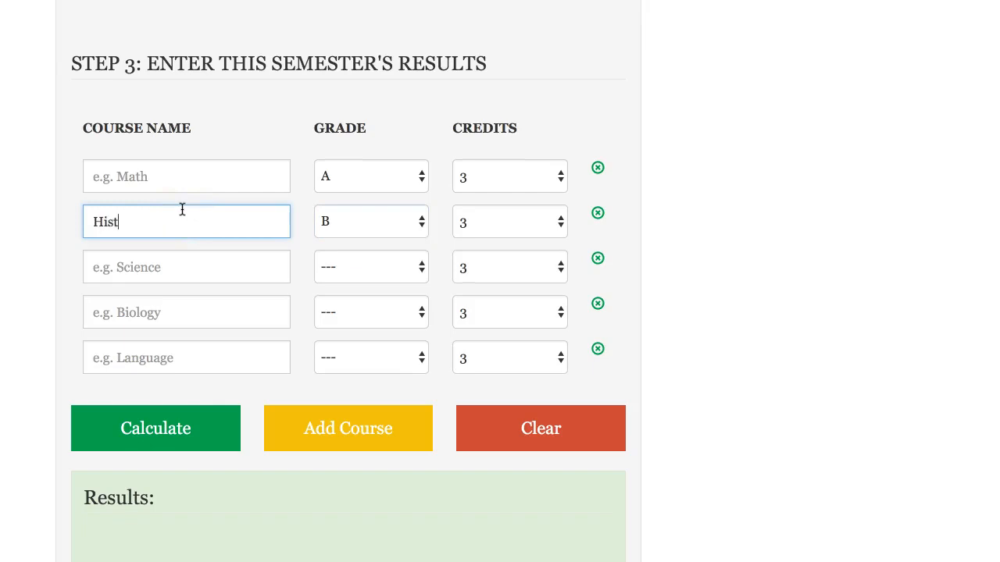
text(ory)
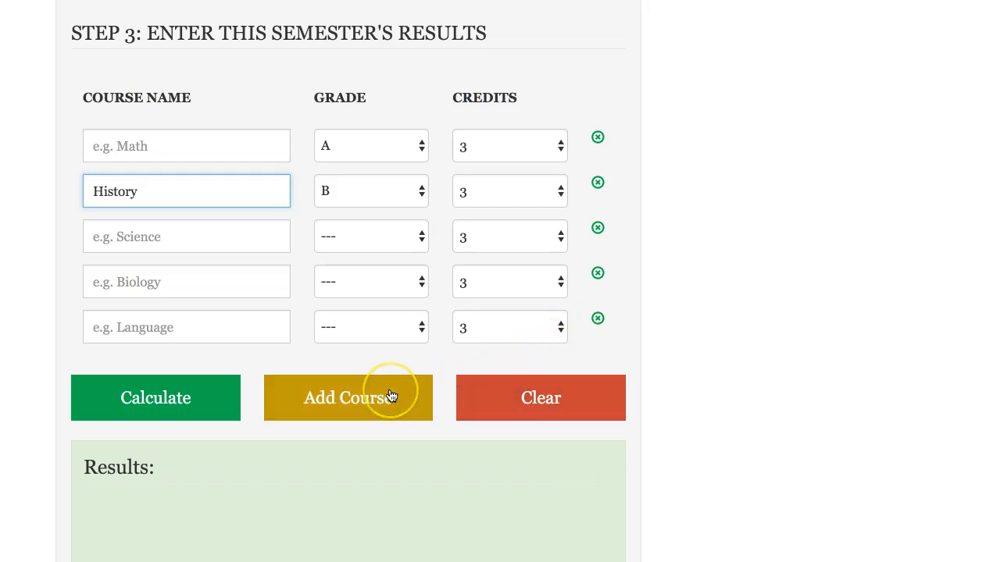
Step: Add a course row and calculate results: semester GPA 3.50, cumulative GPA 3.07
click(347, 398)
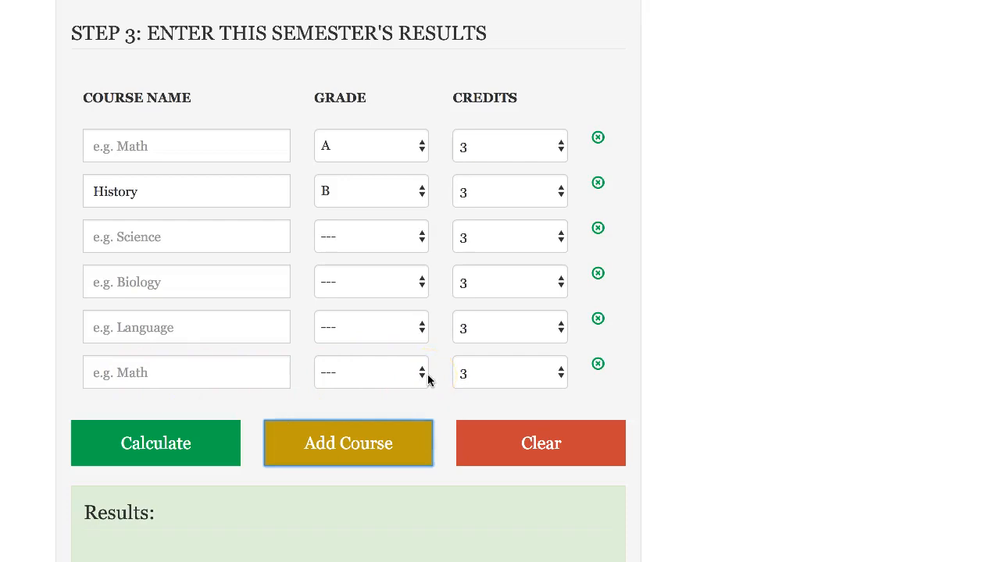
mouse_move(641, 435)
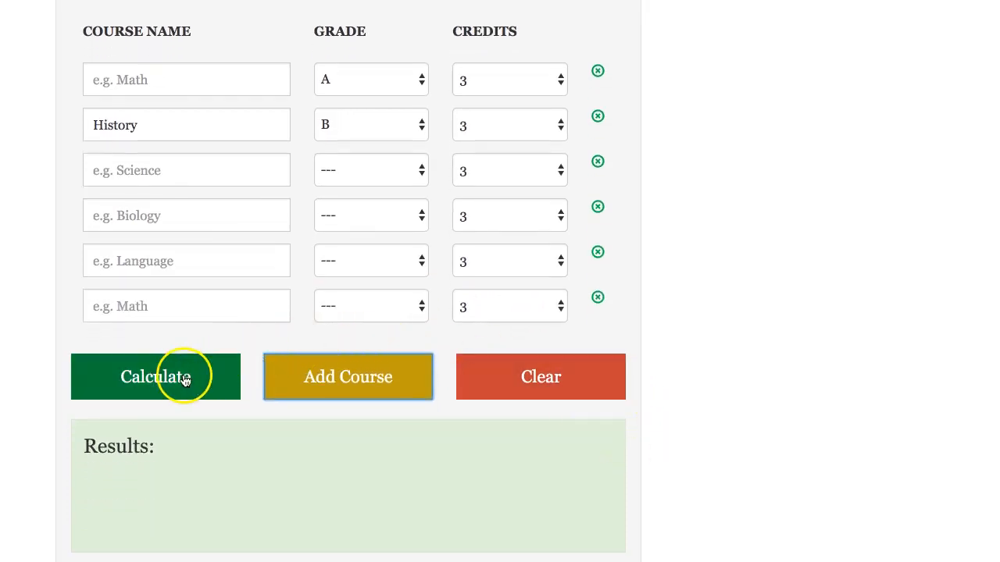
click(157, 376)
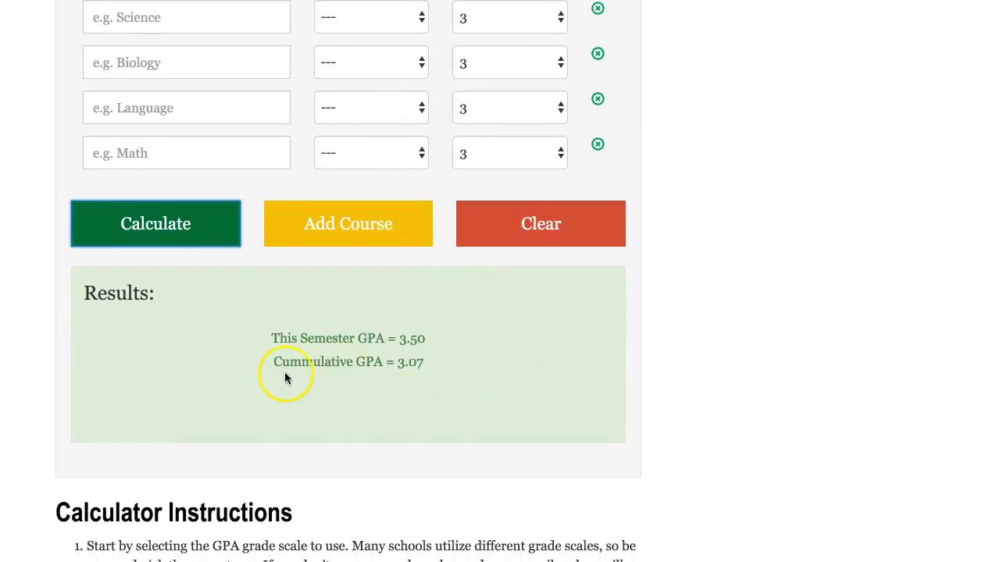
mouse_move(413, 375)
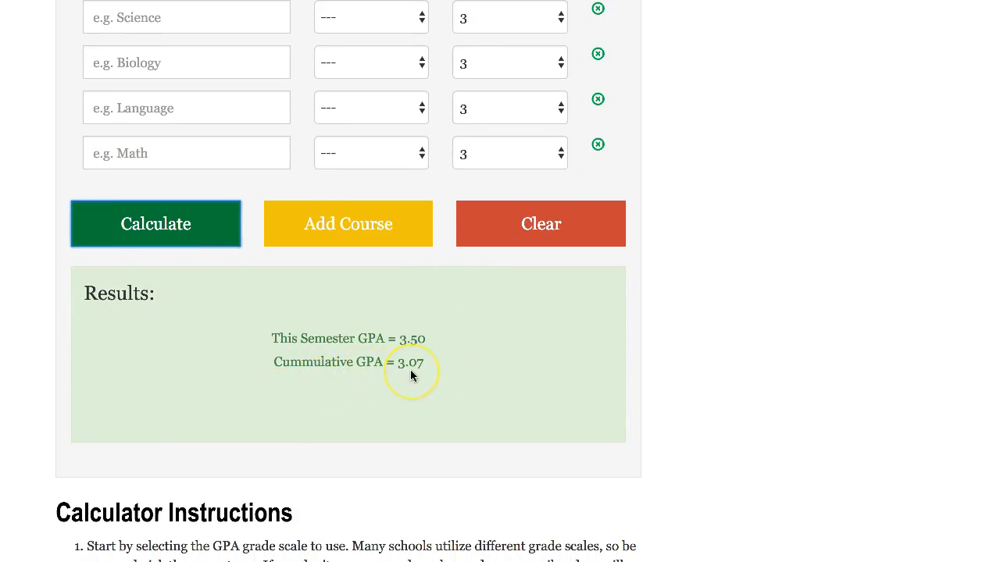
mouse_move(488, 388)
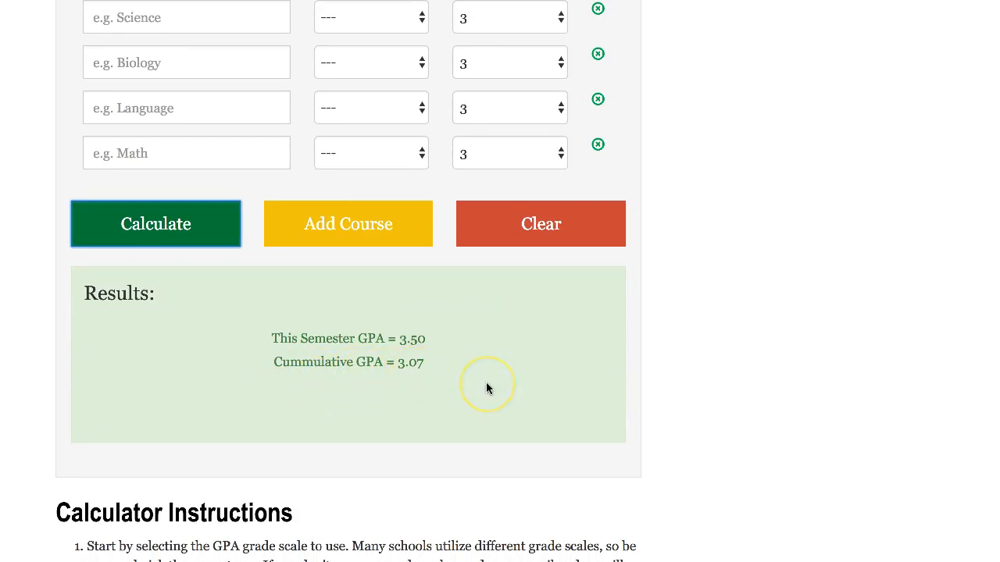
scroll(down, 3)
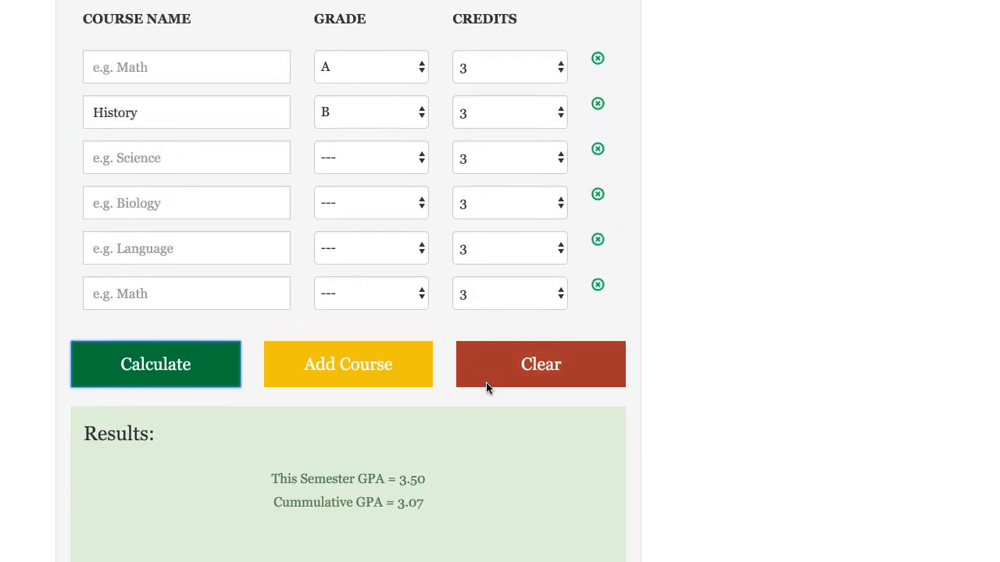
Step: Clear the grades and results, then remove the History course row
click(541, 364)
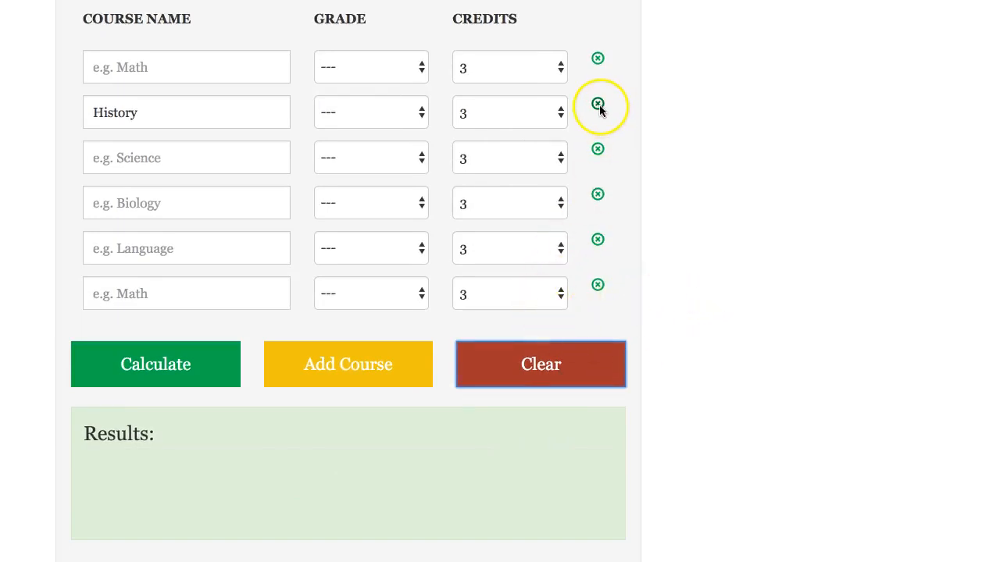
click(596, 103)
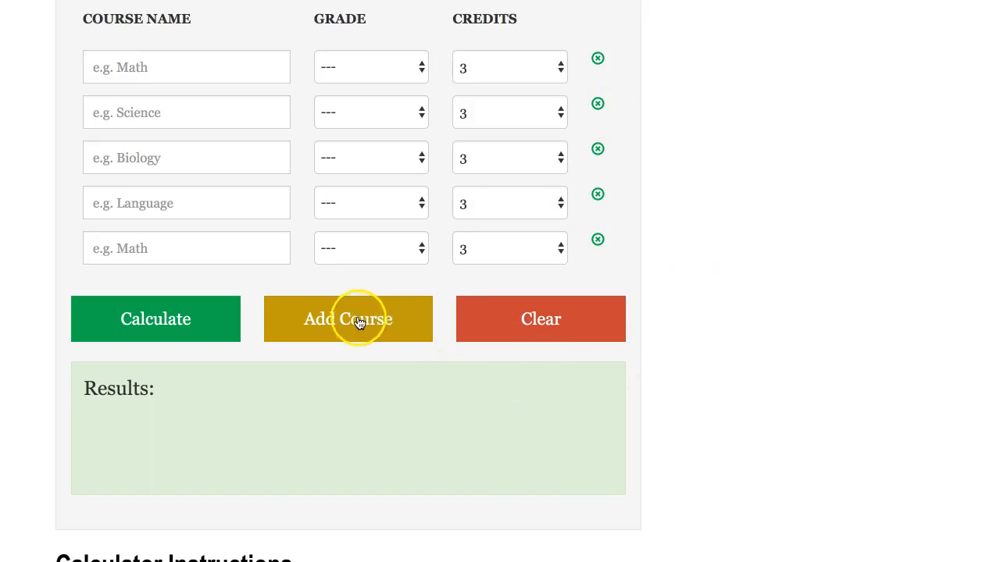